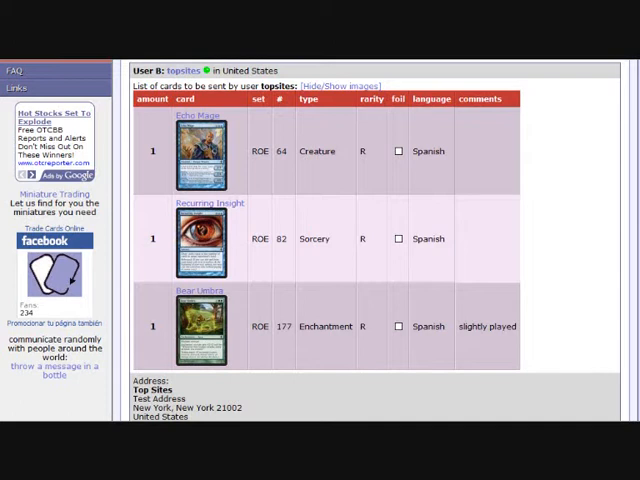
# Scroll past the card list and address to the Action section and trade history.
pyautogui.scroll(-3)
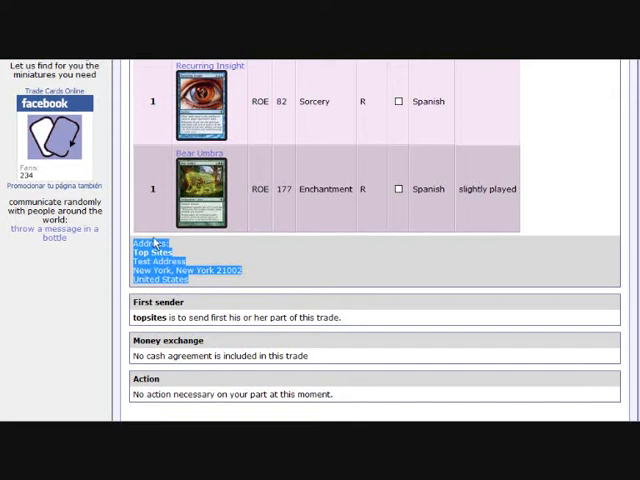
pyautogui.scroll(-3)
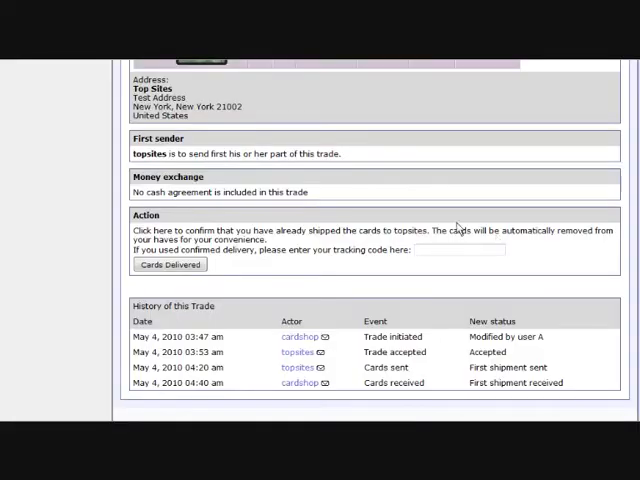
# Enter tracking code 2345 and mark the cards to topsites as delivered.
pyautogui.write('23453647548')
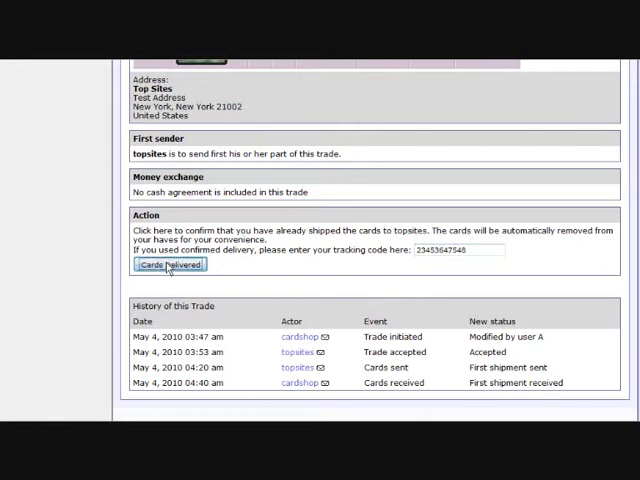
pyautogui.click(169, 265)
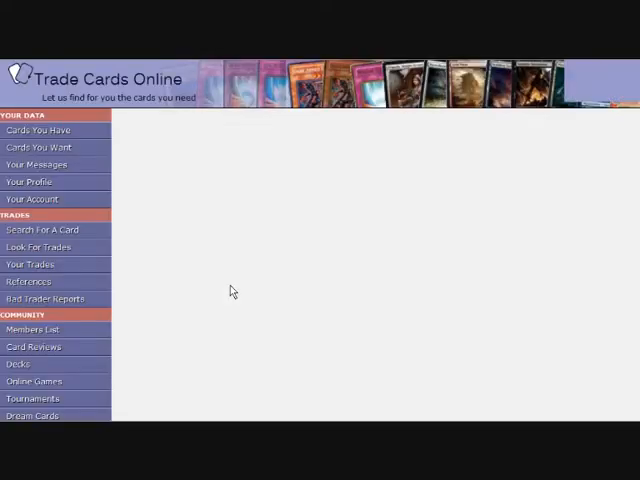